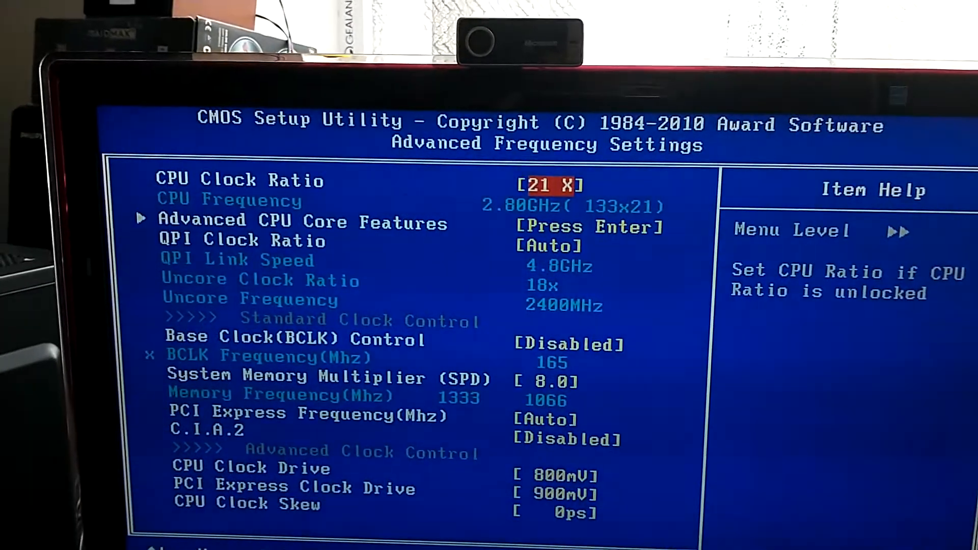
# Browse the Advanced CPU Core Features options and return to the frequency settings page.
pyautogui.press('down')
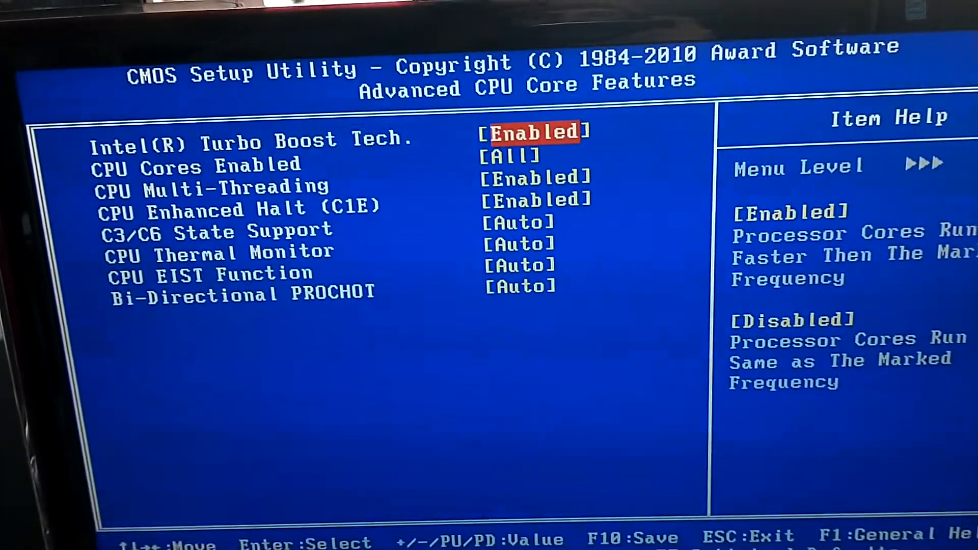
pyautogui.press('down')
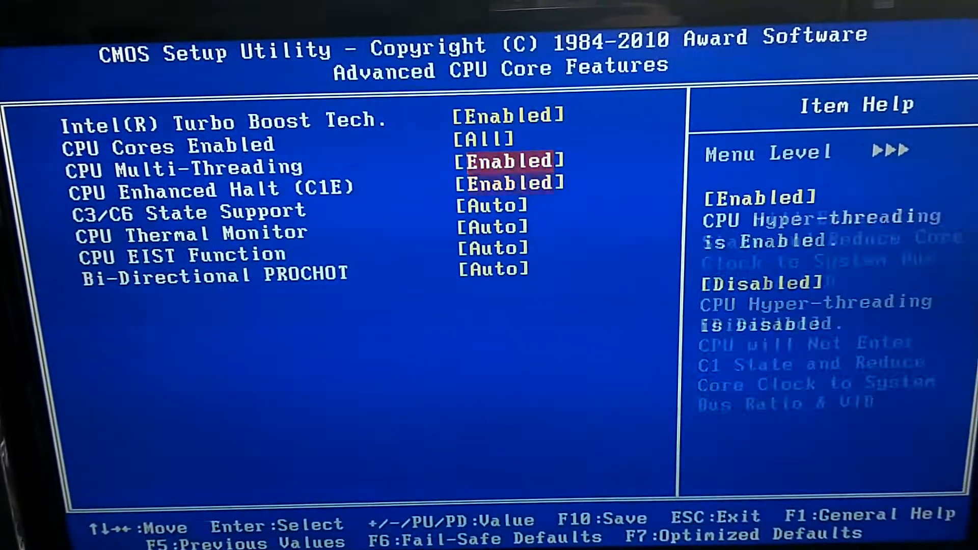
pyautogui.press('down')
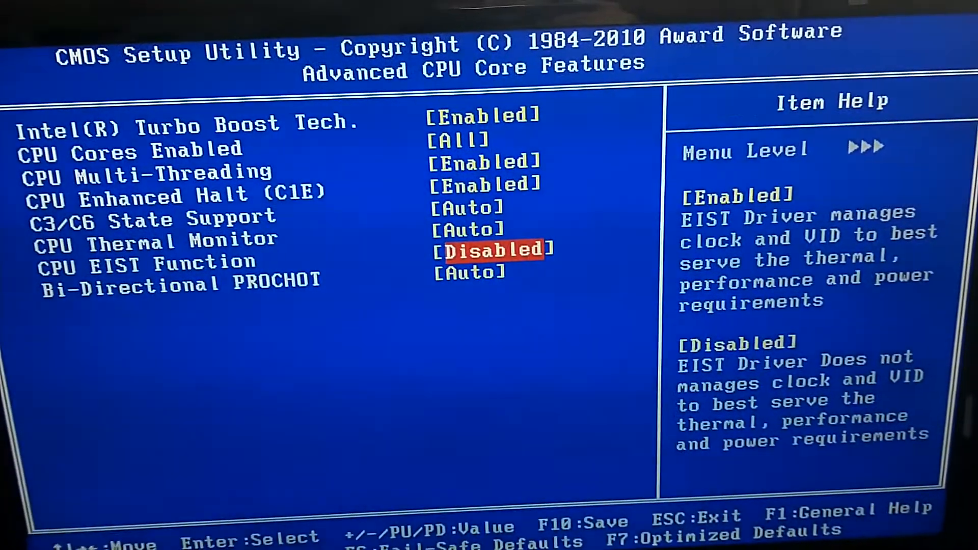
pyautogui.press('up')
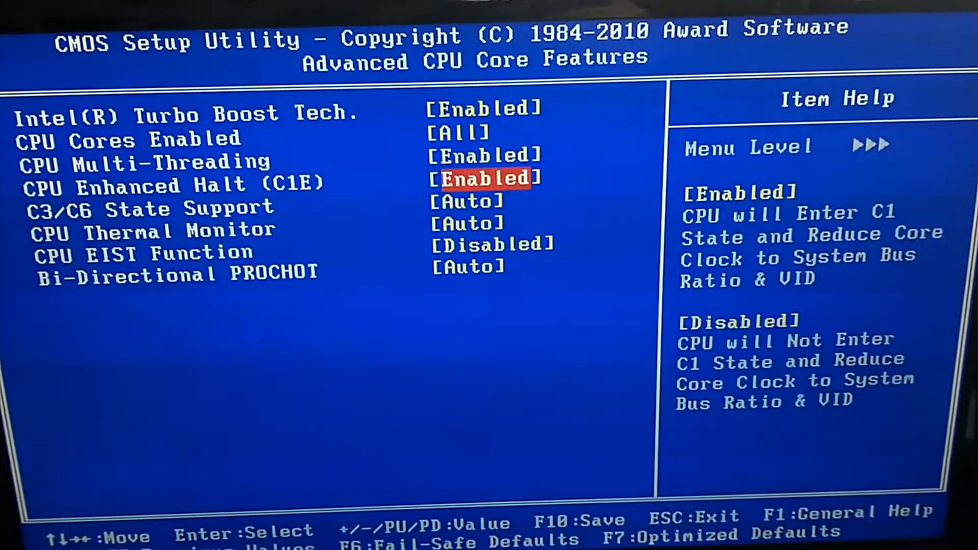
pyautogui.press('Down')
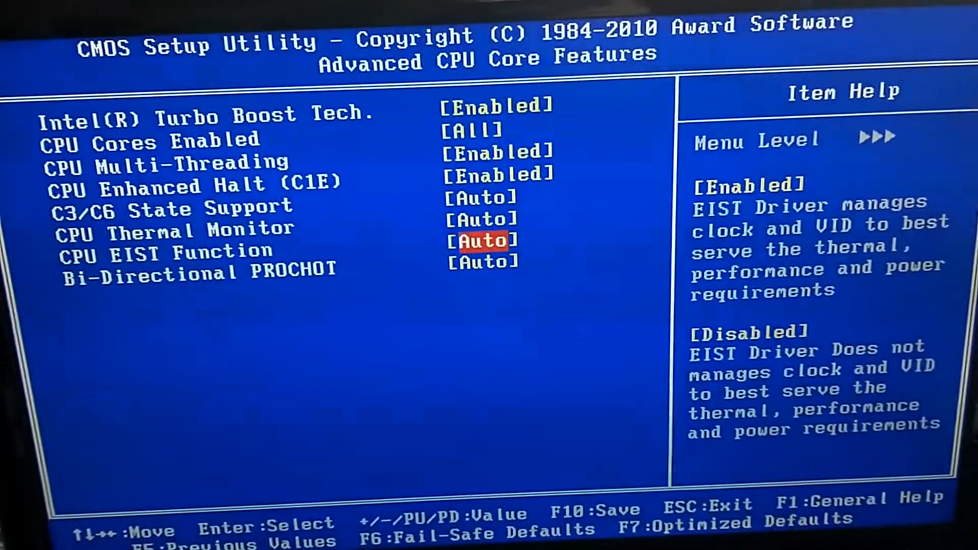
pyautogui.press('Escape')
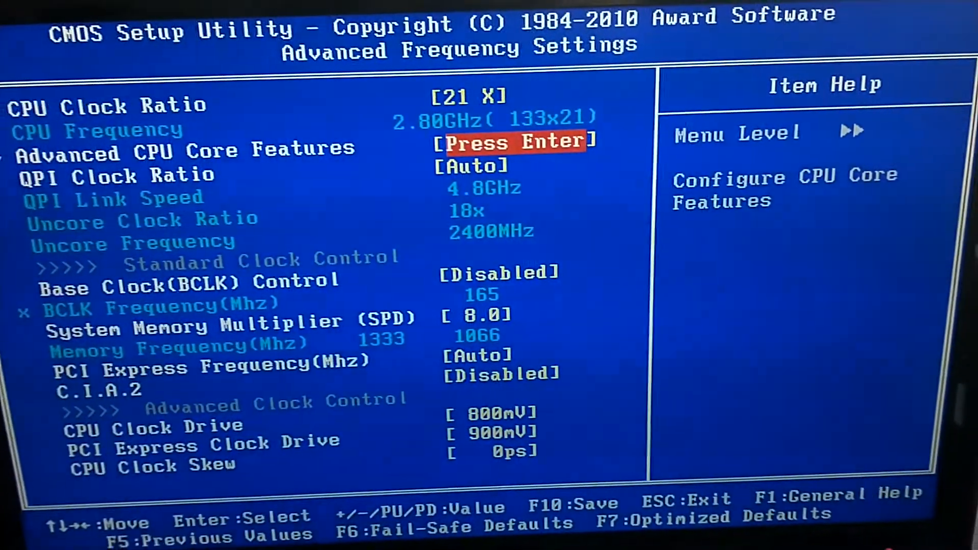
# Raise the QPI Clock Ratio from Auto to x36, giving 3.46 GHz at BCLK 165.
pyautogui.press('down')
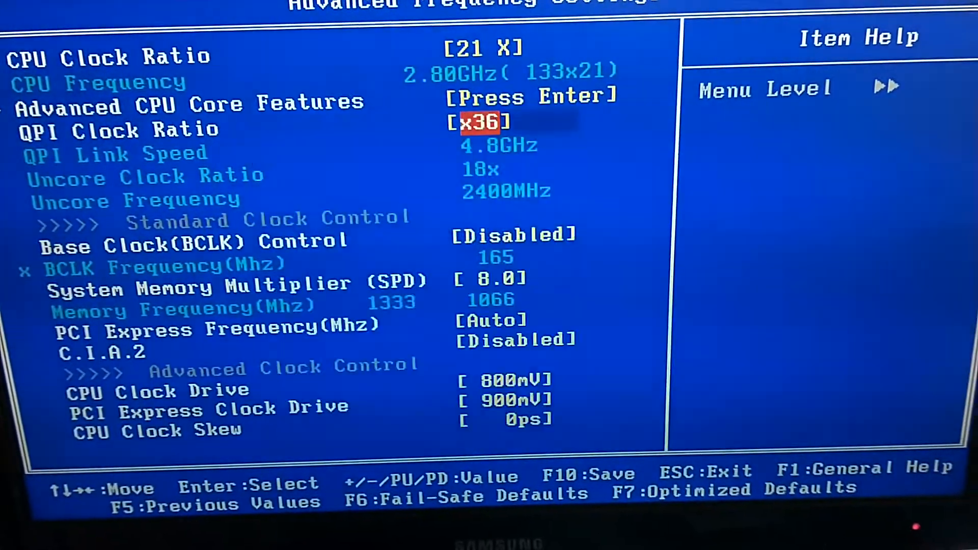
pyautogui.press('up')
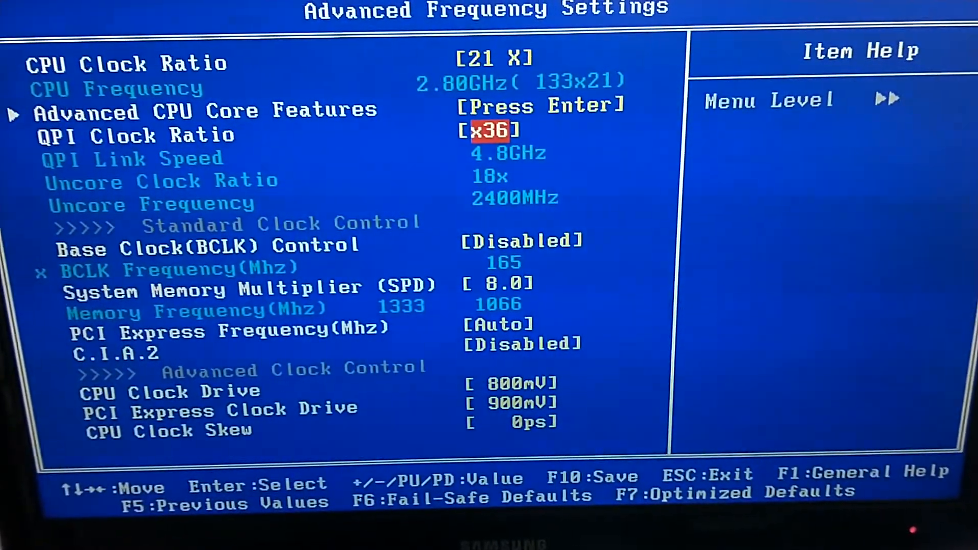
pyautogui.press('down')
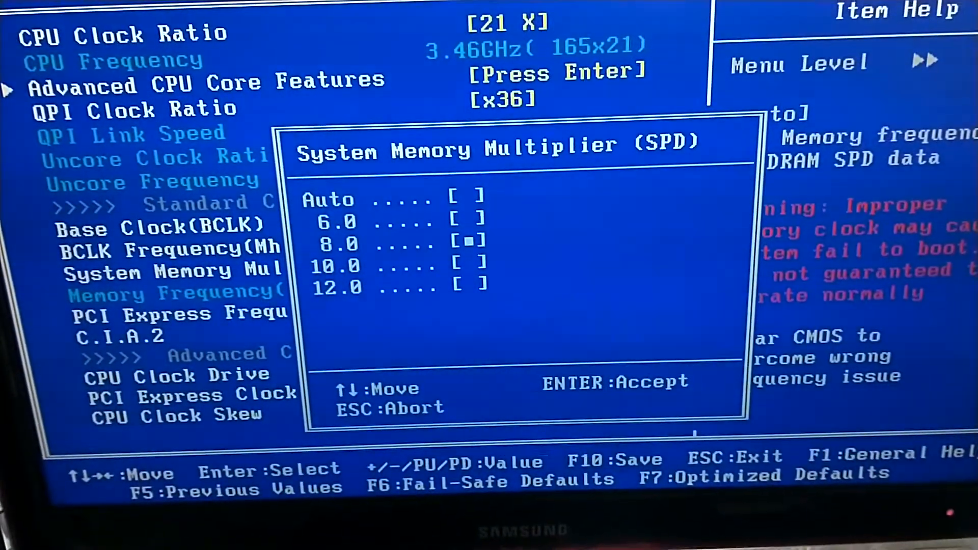
# Keep System Memory Multiplier at 8.0 (1320 MHz) with BCLK Control Enabled at 165.
pyautogui.press('down')
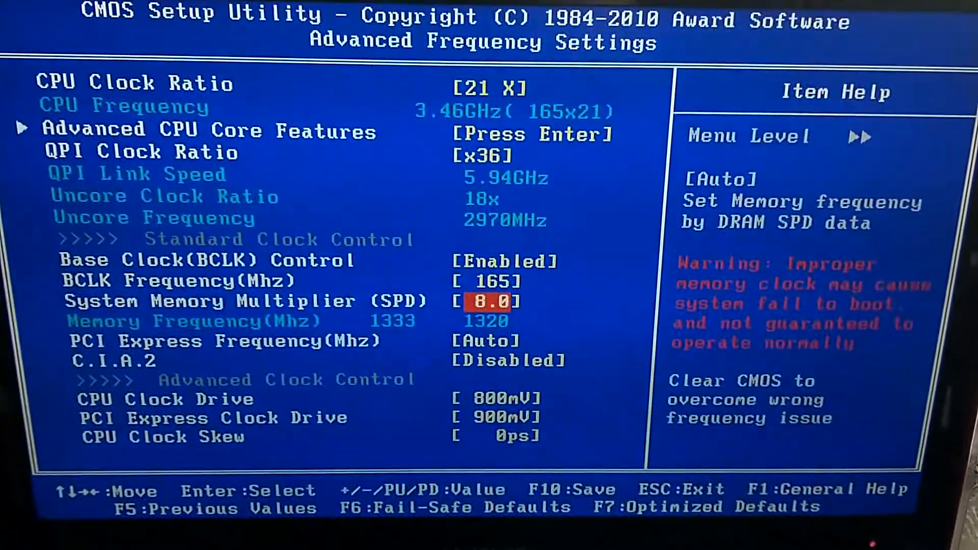
pyautogui.press('up')
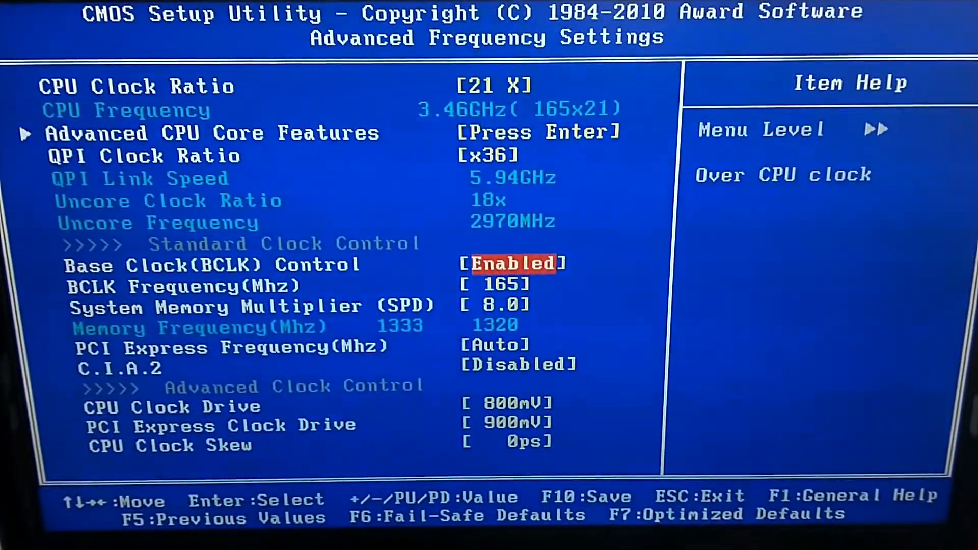
pyautogui.press('down')
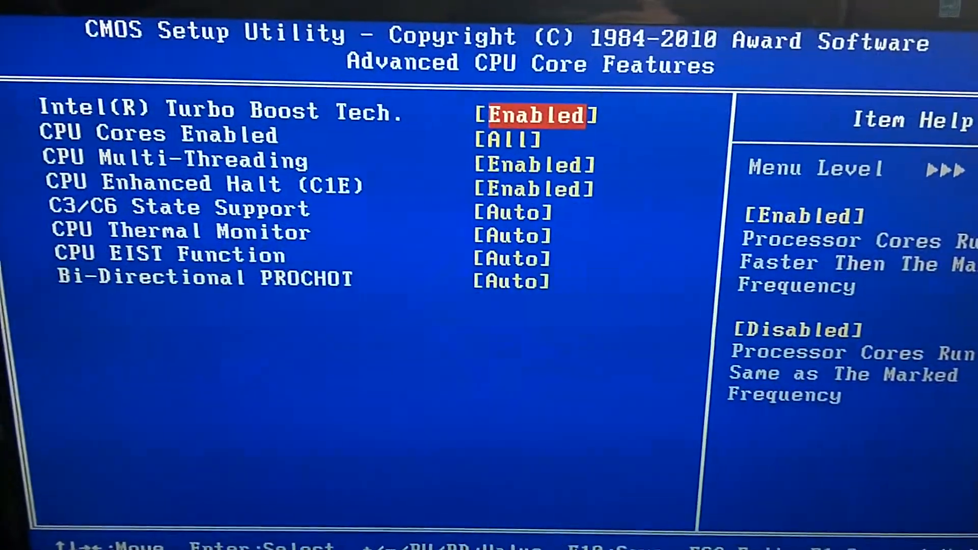
pyautogui.press('Escape')
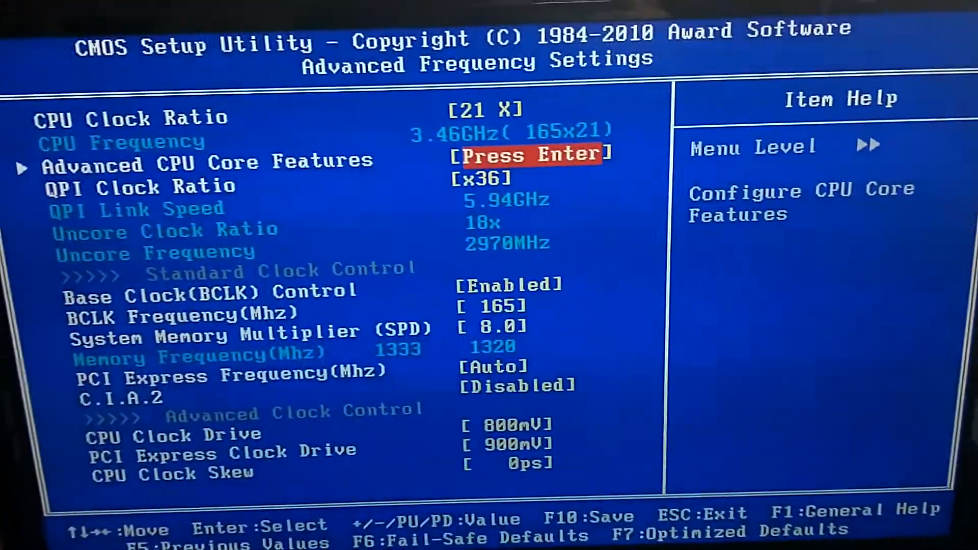
pyautogui.press('down')
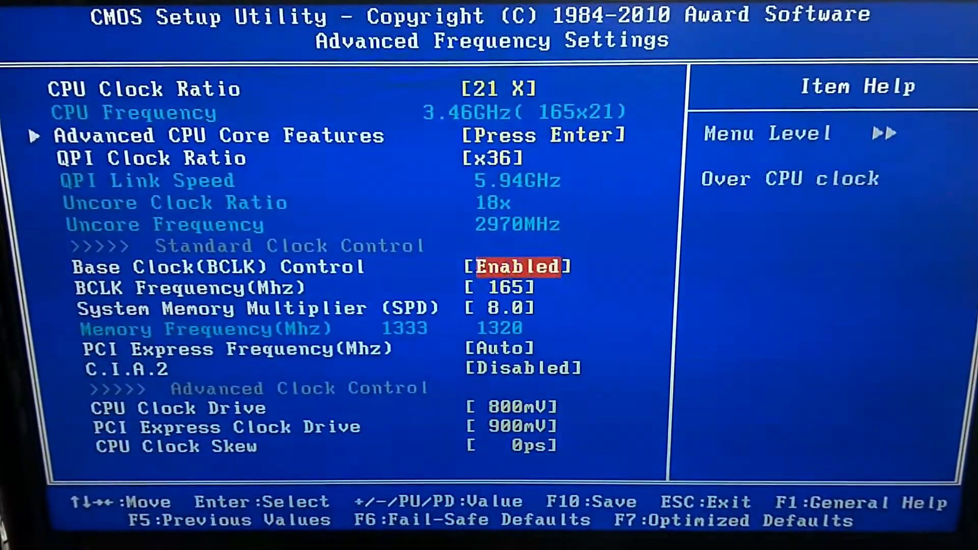
# Enter Advanced Memory Settings from the MB Intelligent Tweaker menu, showing Channel A timings.
pyautogui.press('Escape')
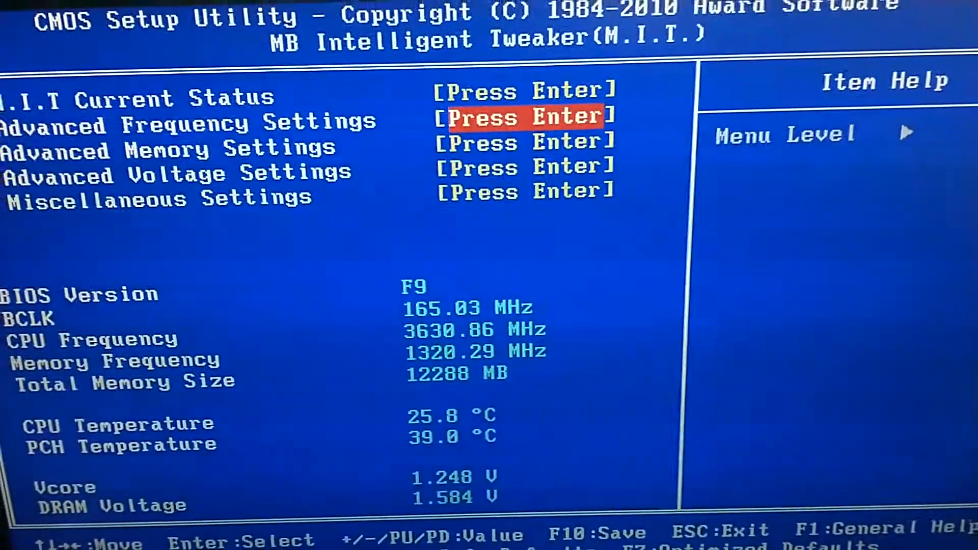
pyautogui.press('Down')
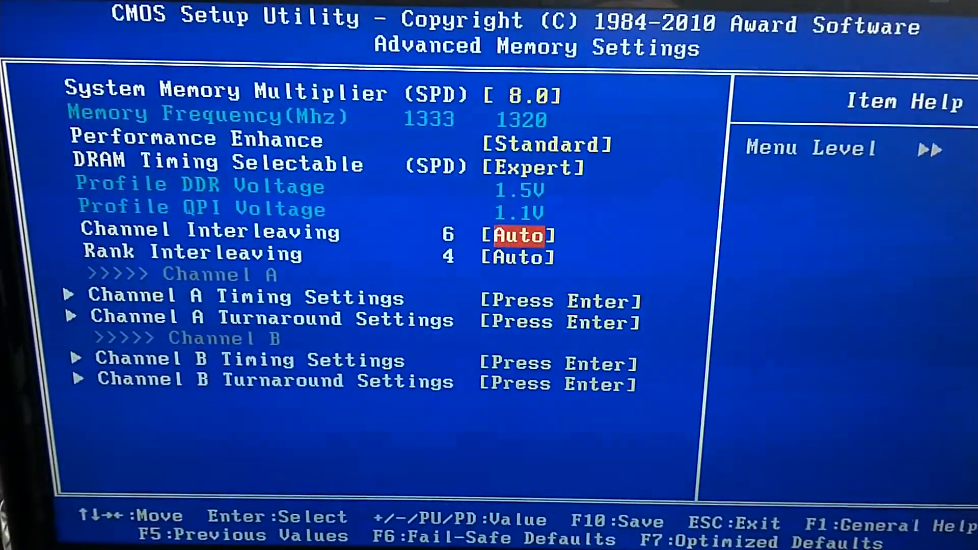
pyautogui.press('up')
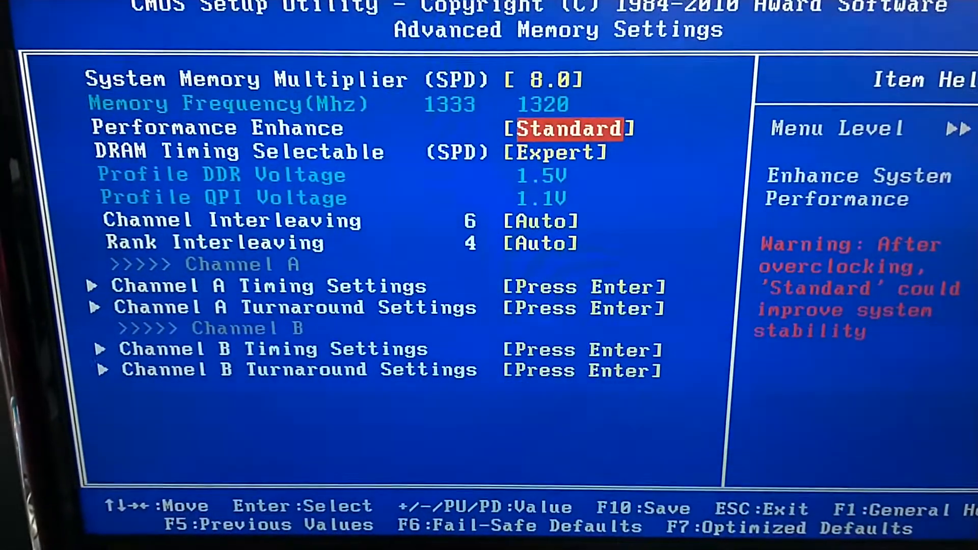
pyautogui.press('down')
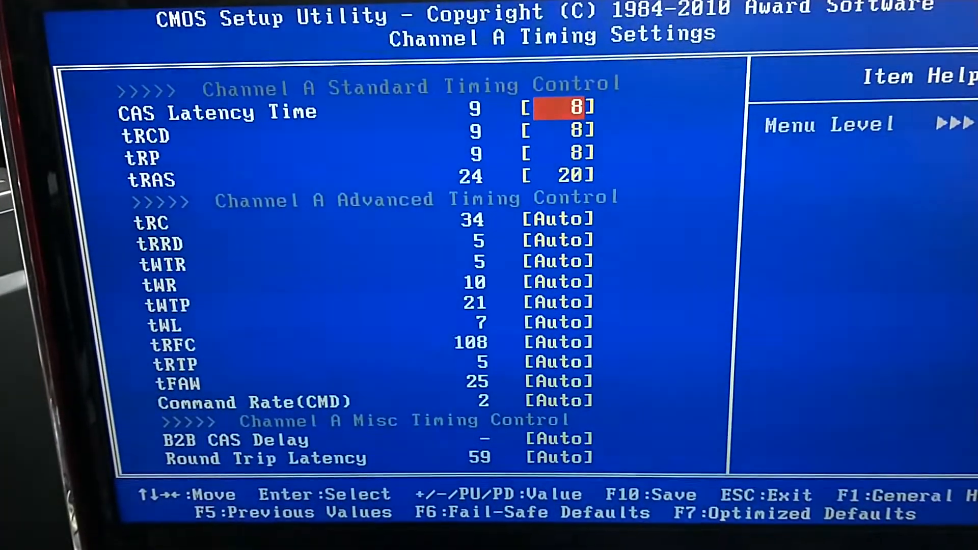
# Confirm Channel A and B timings at CAS 8, tRCD 8, tRP 8, tRAS 20 and return to the main menu.
pyautogui.press('Escape')
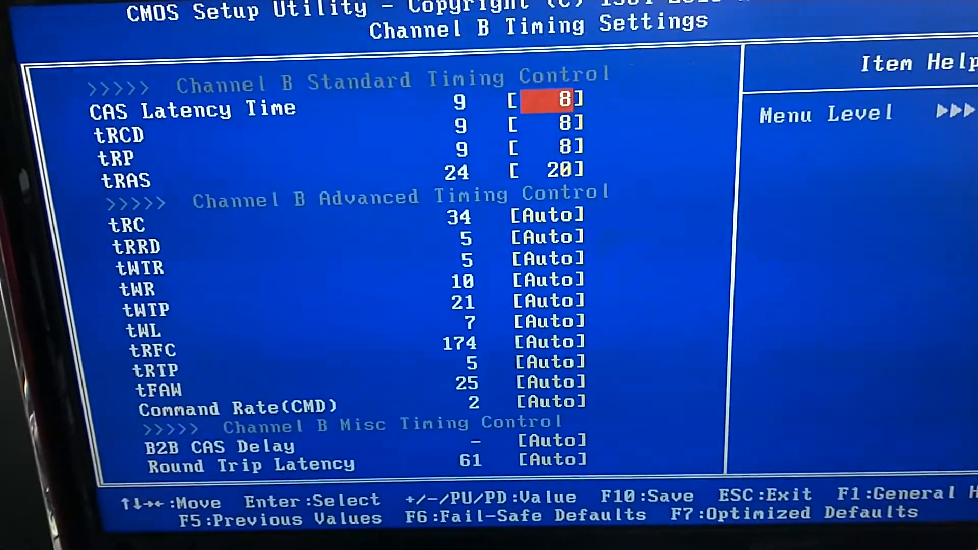
pyautogui.press('down')
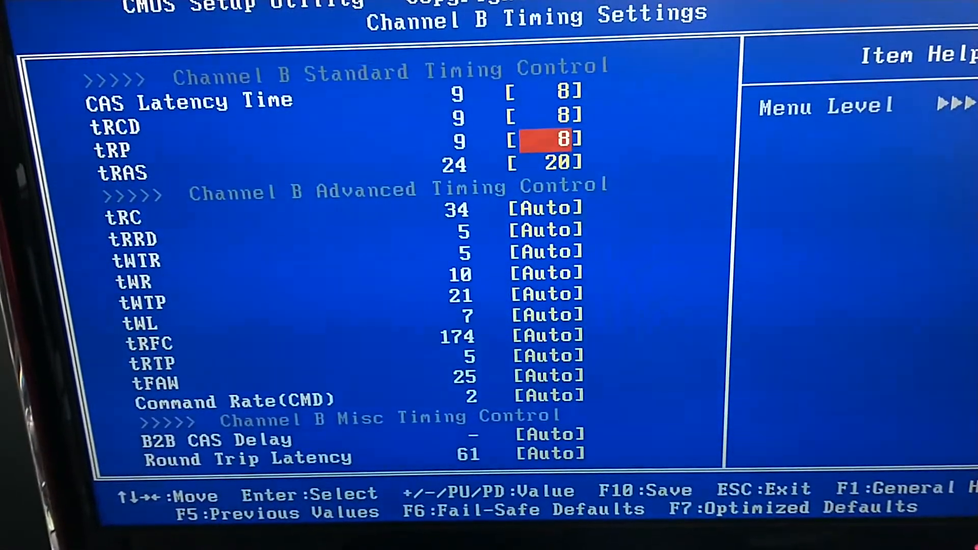
pyautogui.press('up')
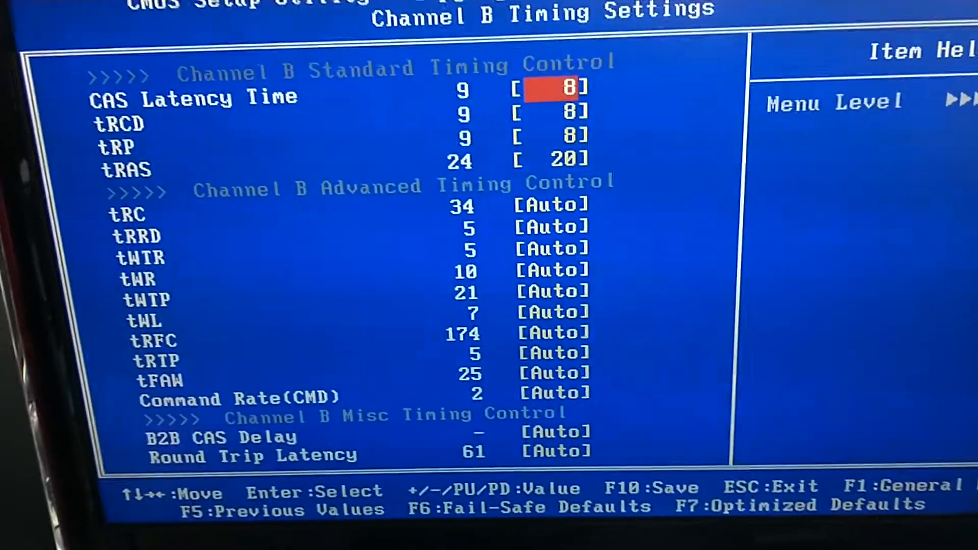
pyautogui.press('Esc')
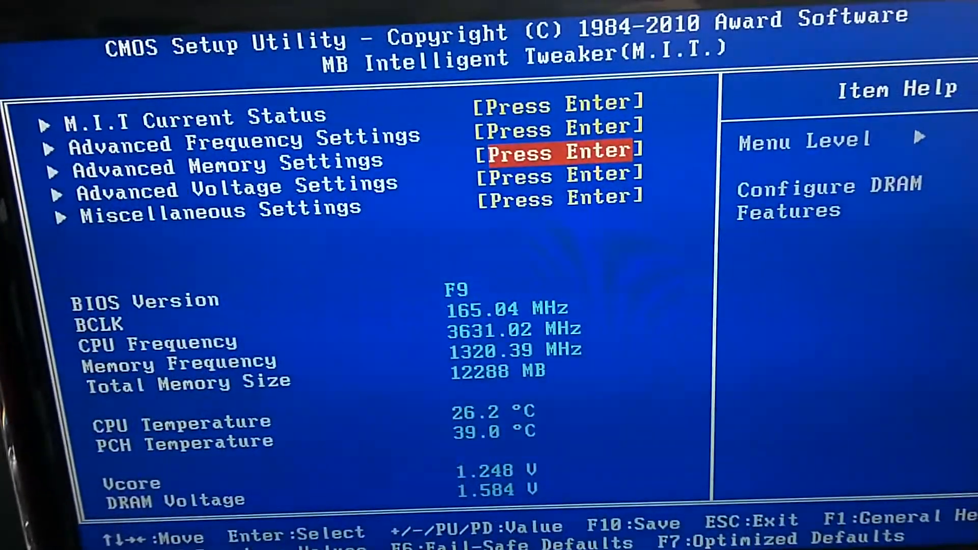
pyautogui.press('Escape')
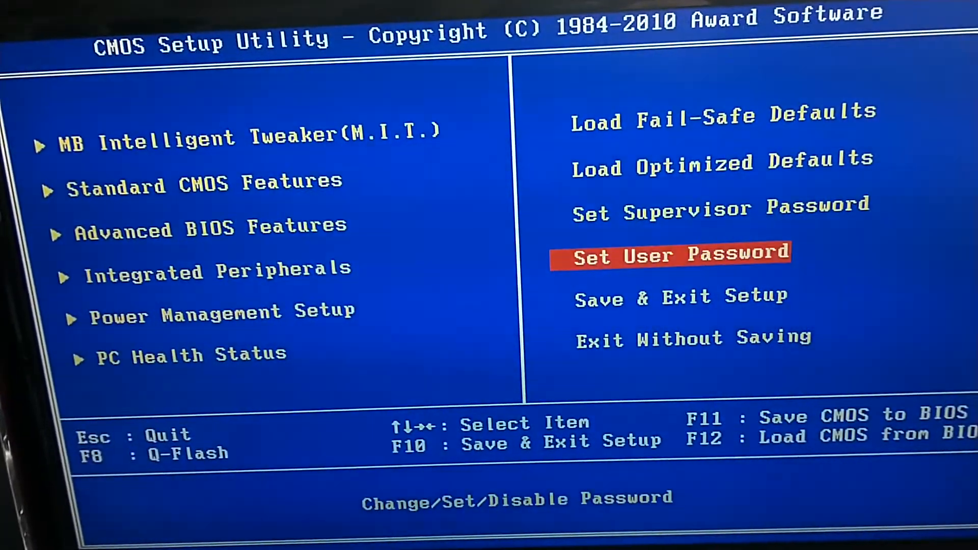